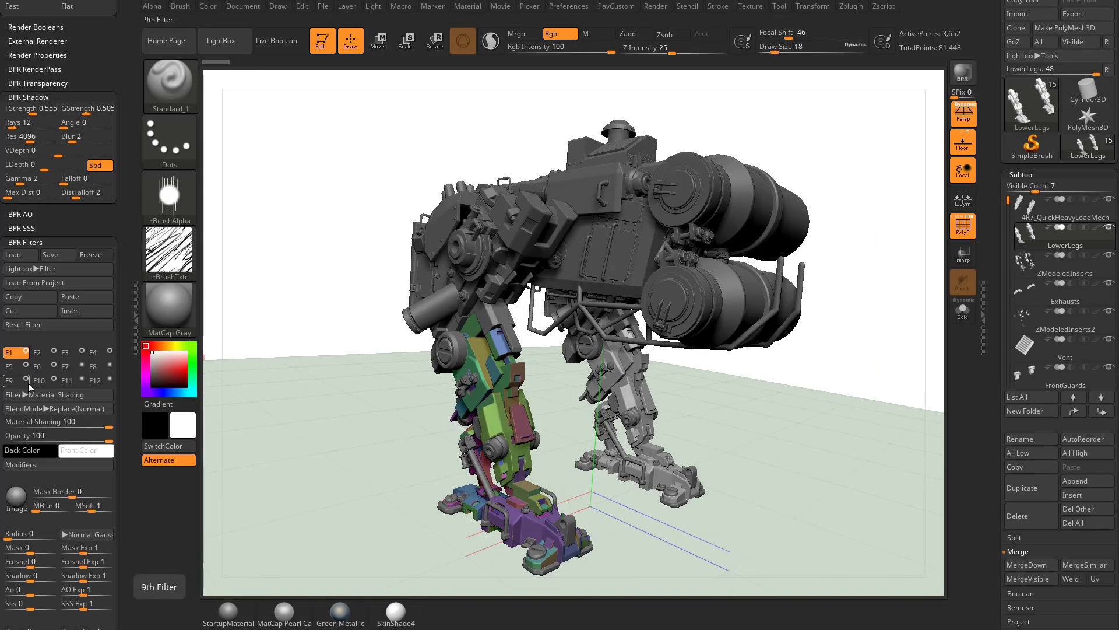
Inspect the Saturation, Flat Shading, Outline, Displace and Contrast filters, then select slot F7 (Overpaint Color)
left_click(37, 352)
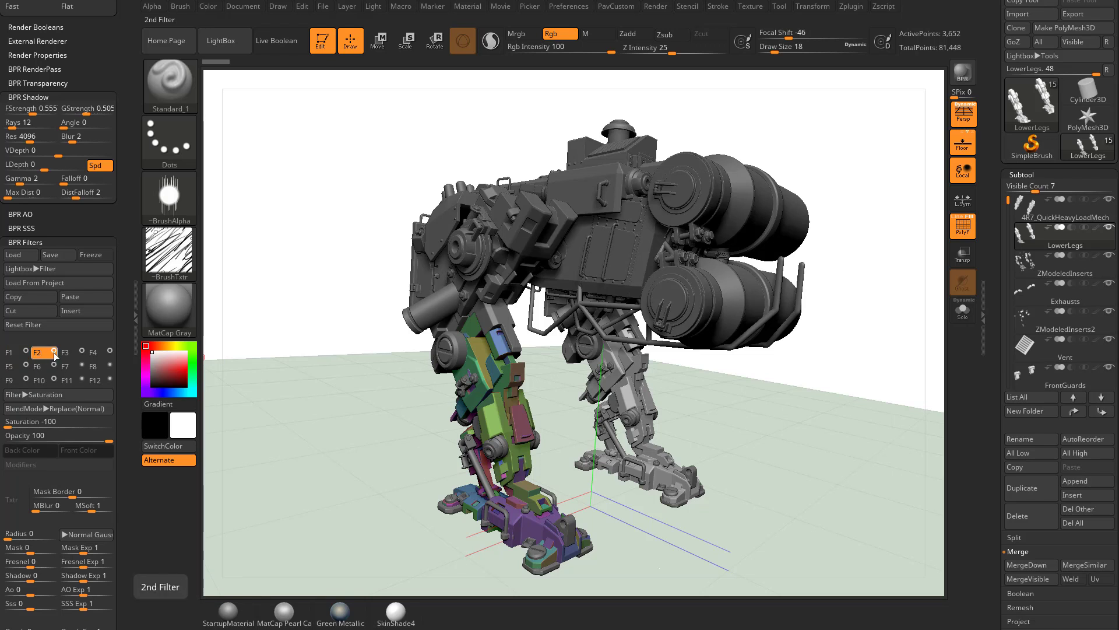
left_click(64, 353)
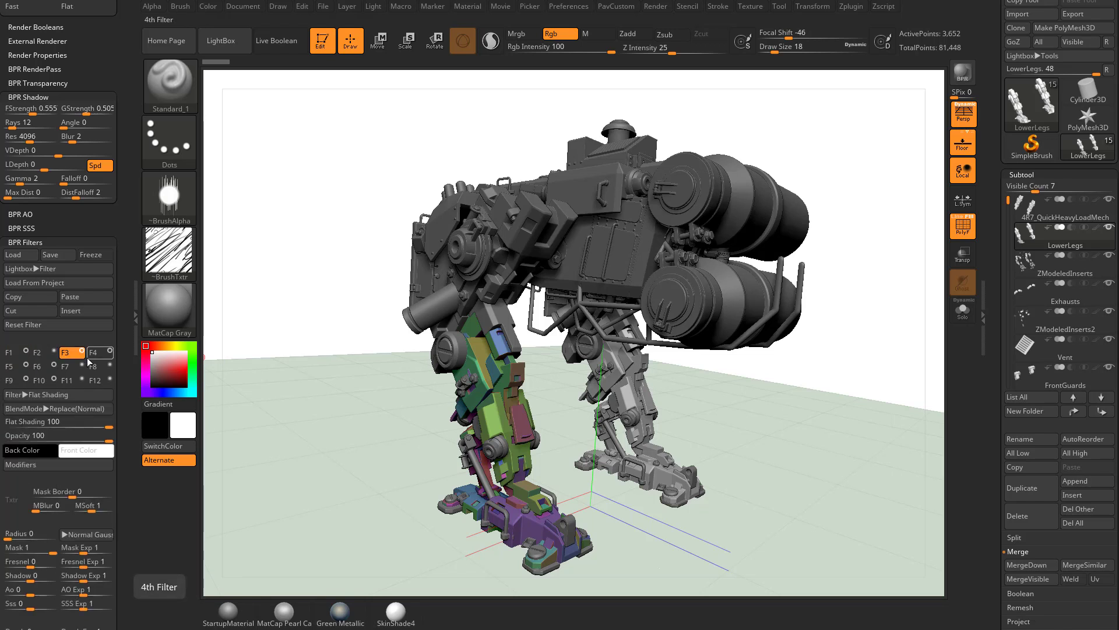
left_click(92, 352)
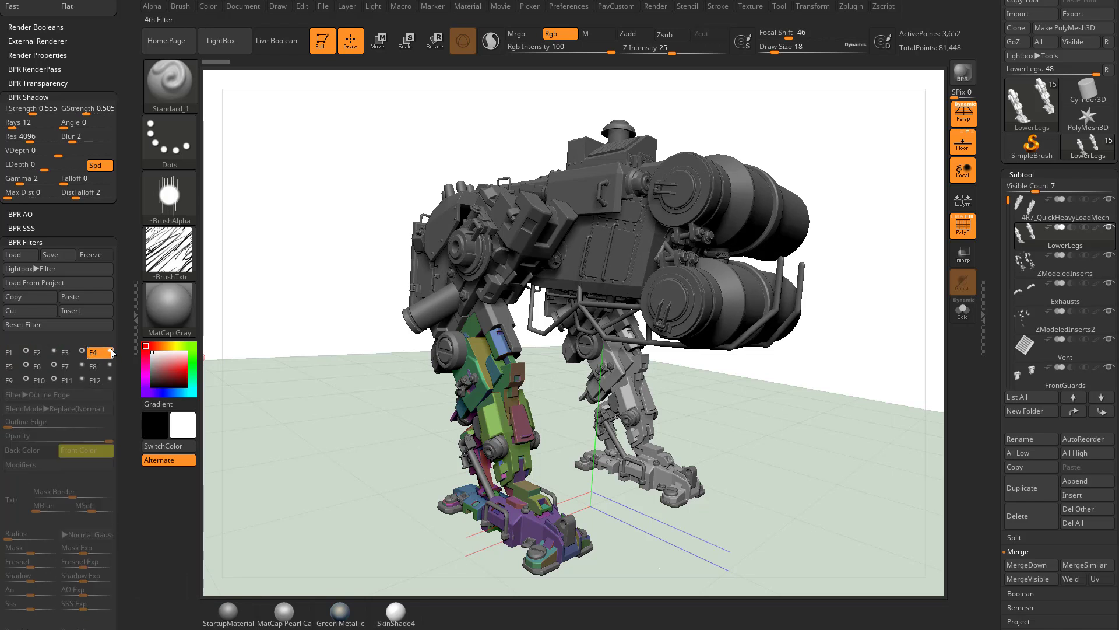
left_click(35, 365)
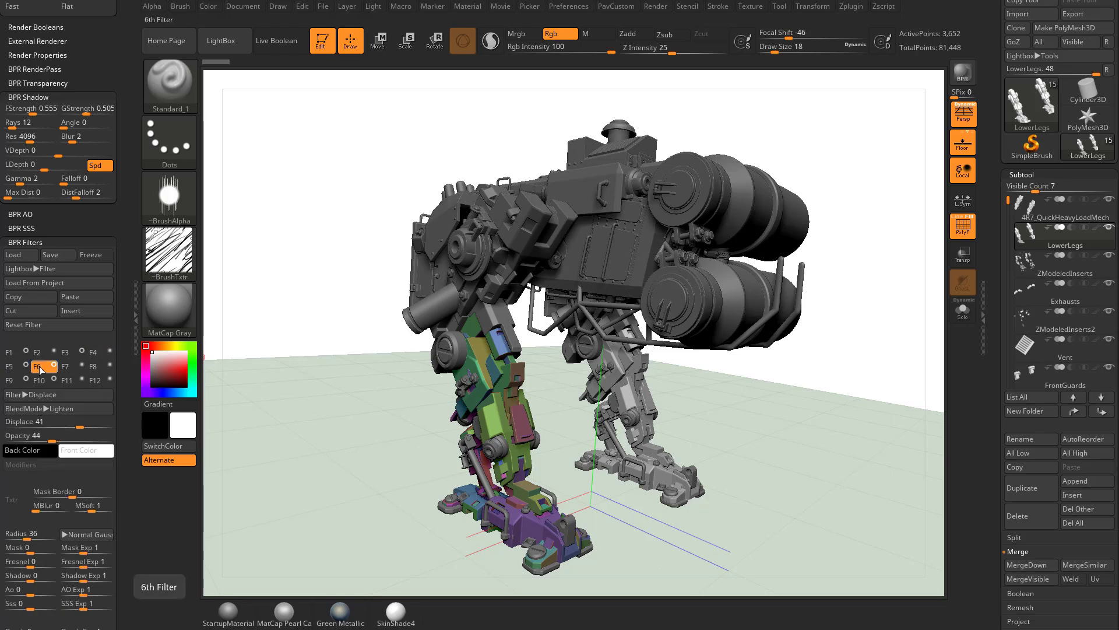
left_click(64, 366)
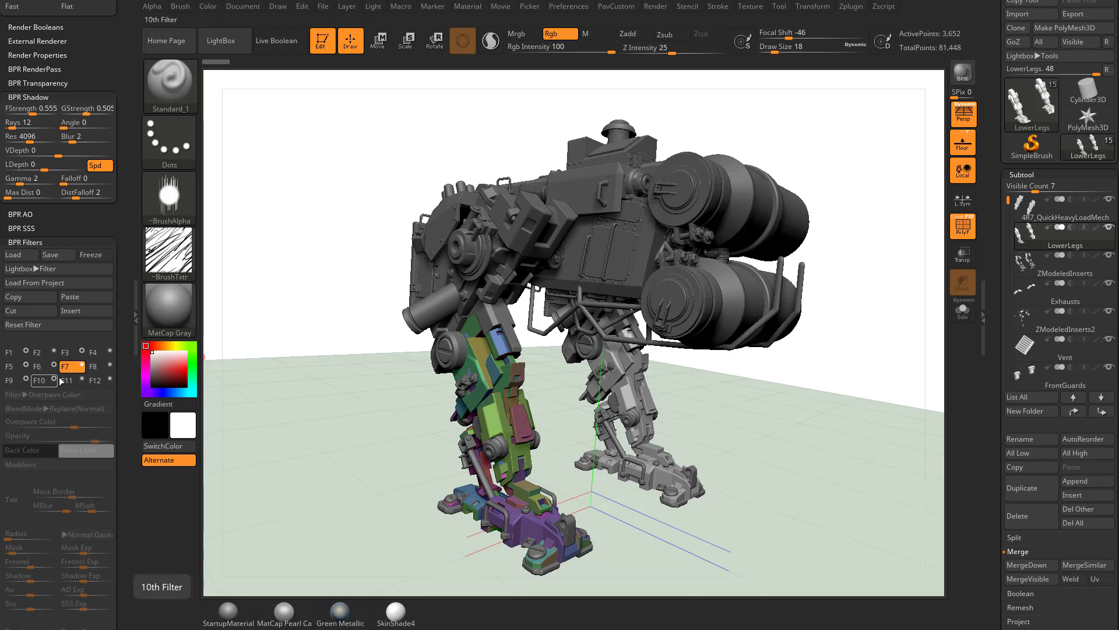
left_click(9, 379)
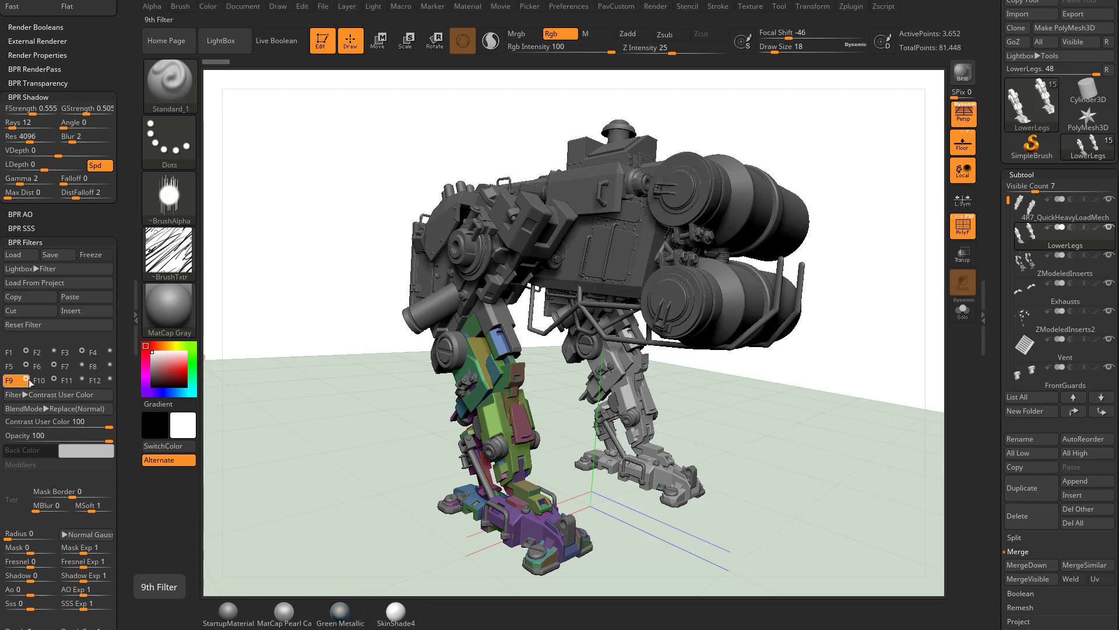
left_click(65, 366)
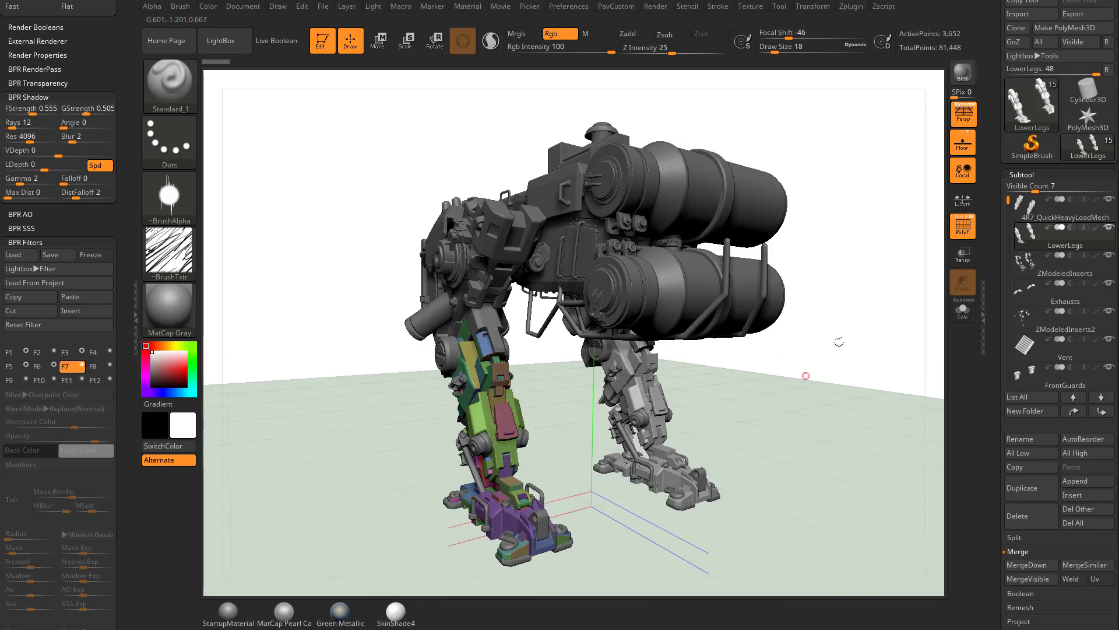
Merge the visible mech subtools and use Mirror And Weld to complete the second leg
left_click(963, 76)
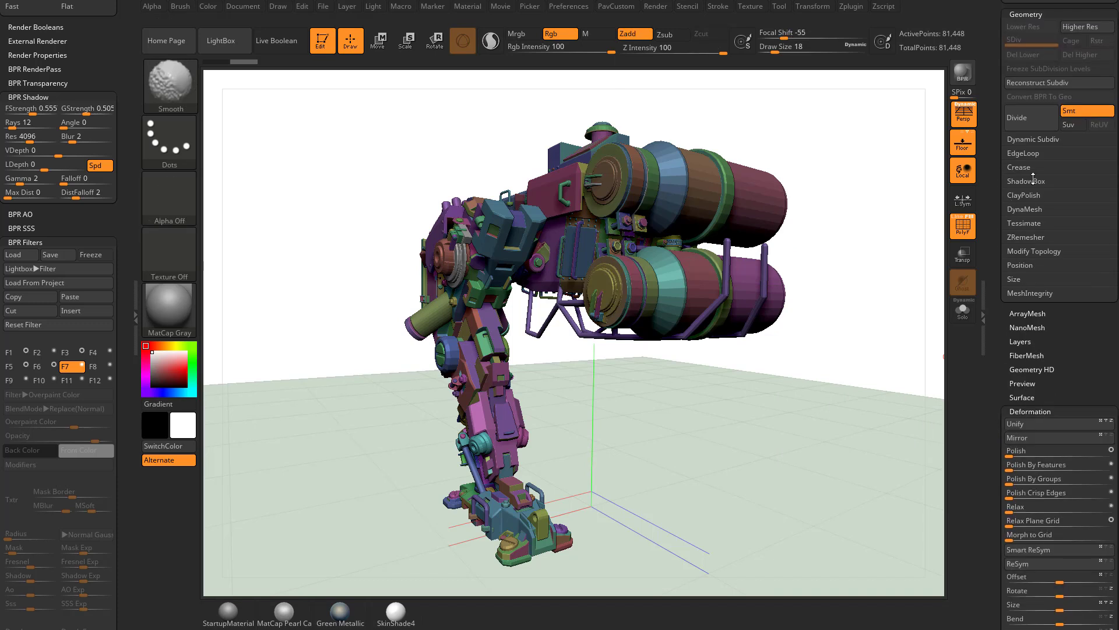
left_click(1027, 292)
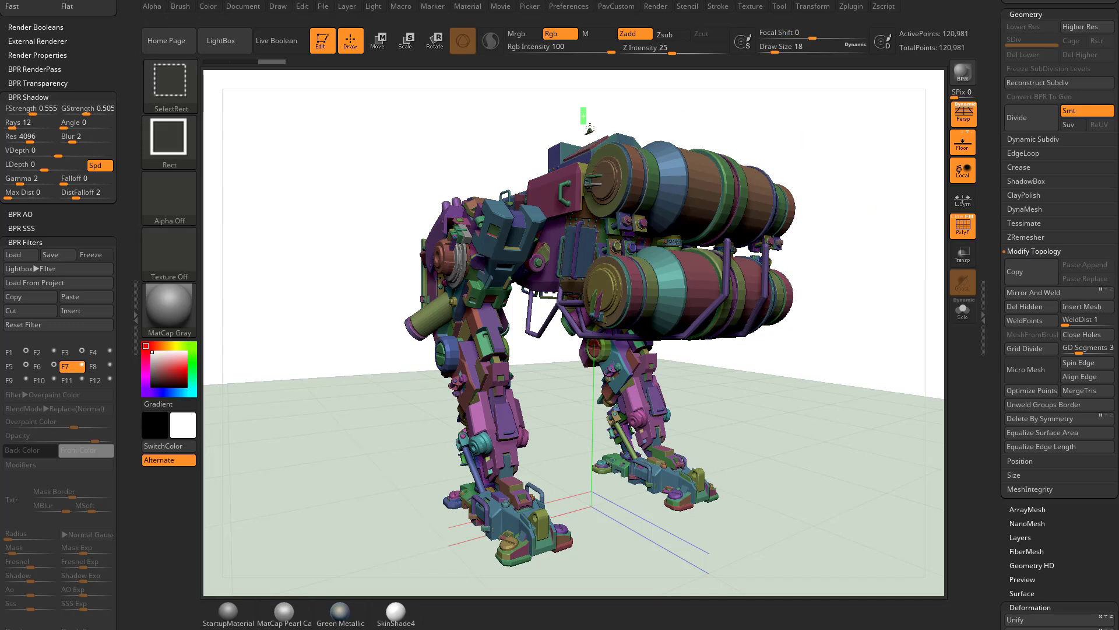
mouse_move(998, 275)
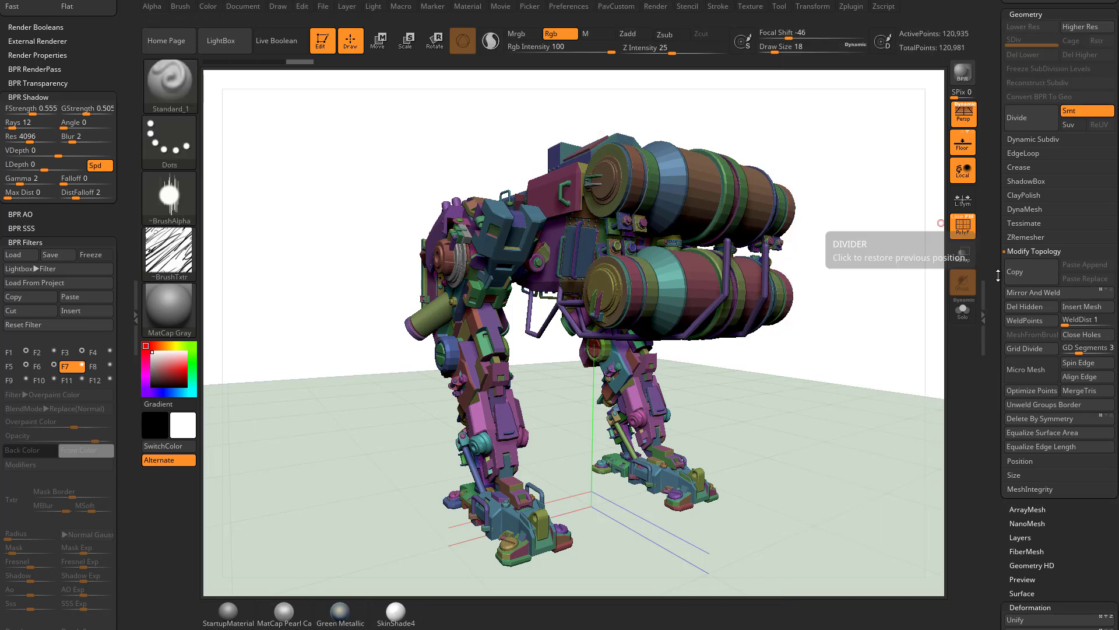
mouse_move(1039, 419)
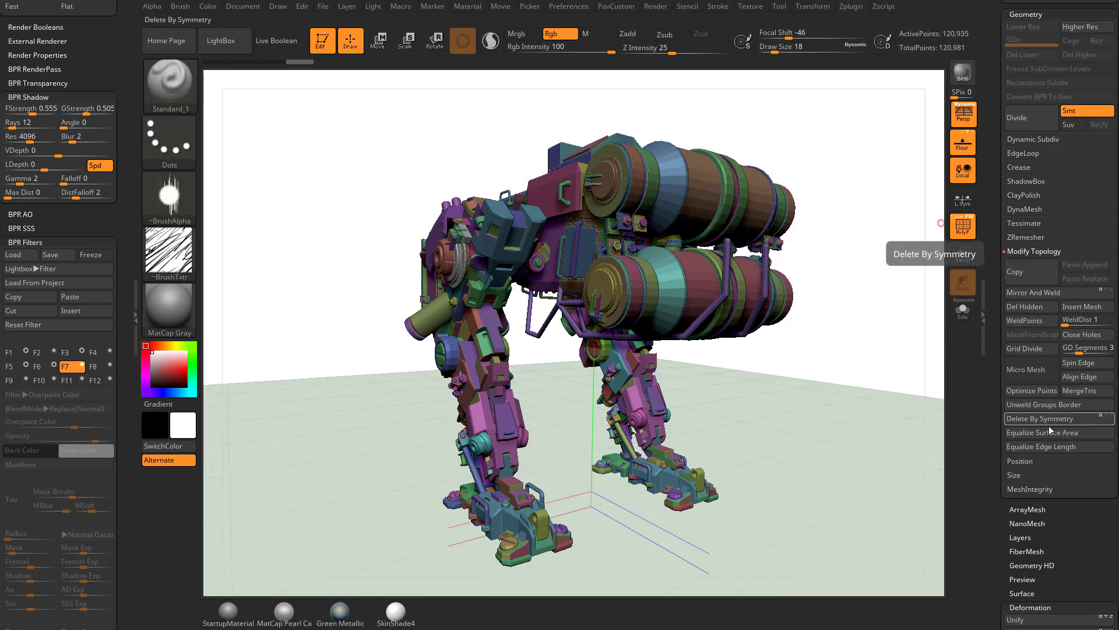
mouse_move(1030, 349)
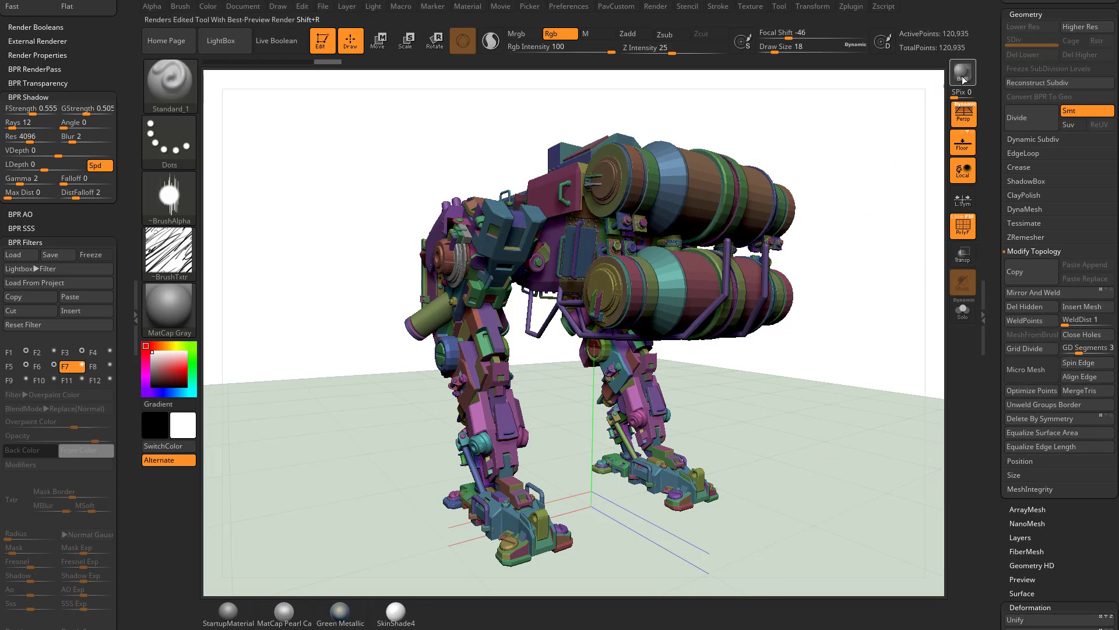
Render the mech with BPR using the current filter stack
left_click(962, 73)
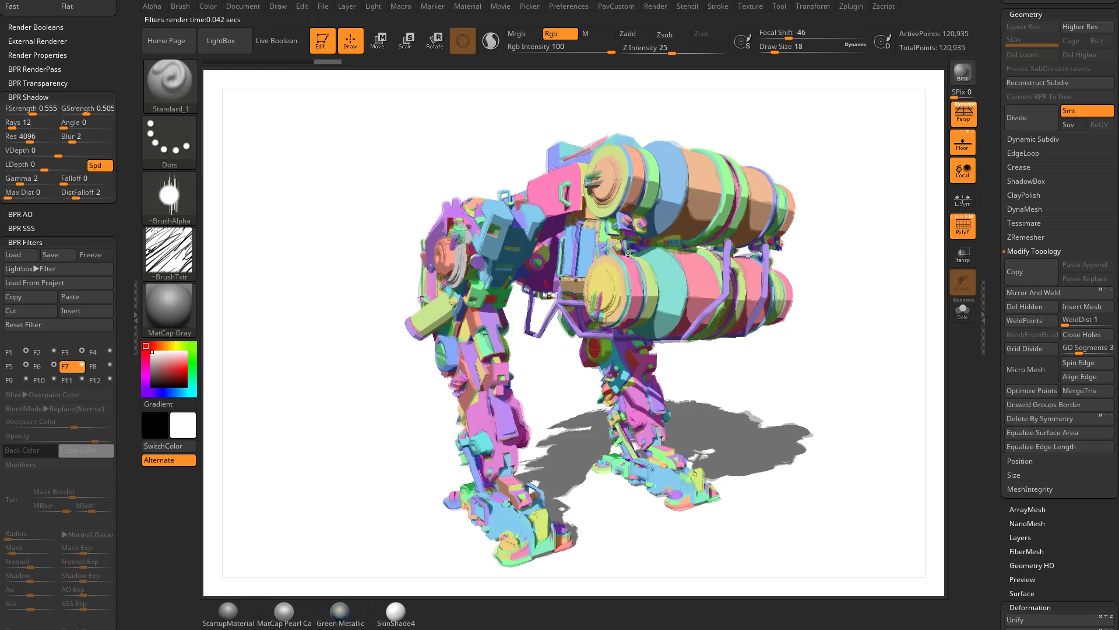
mouse_move(235, 414)
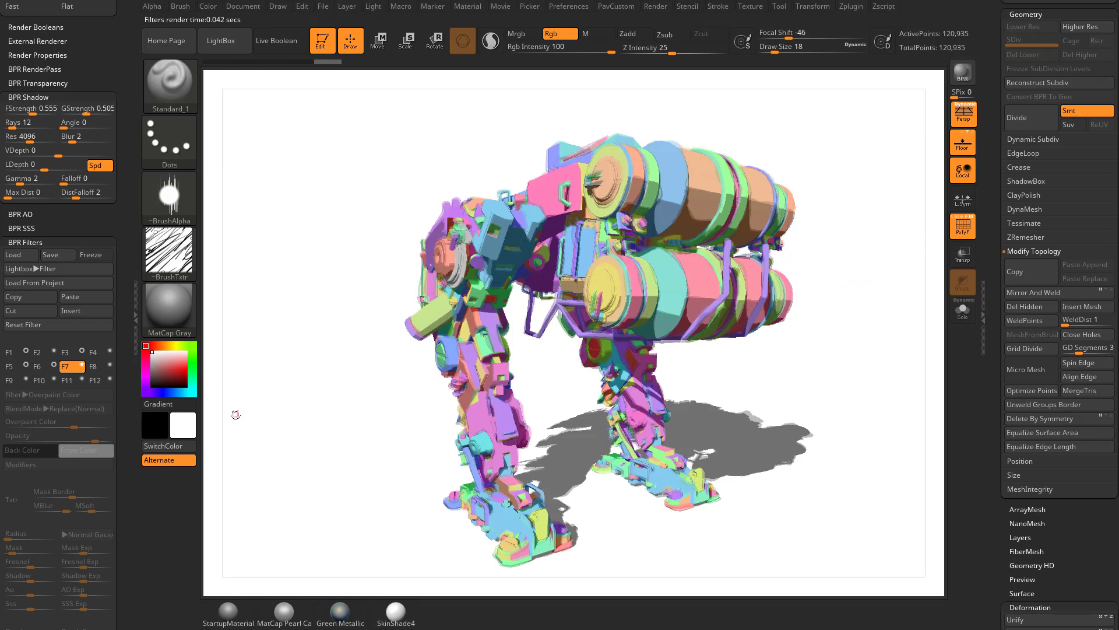
mouse_move(80, 367)
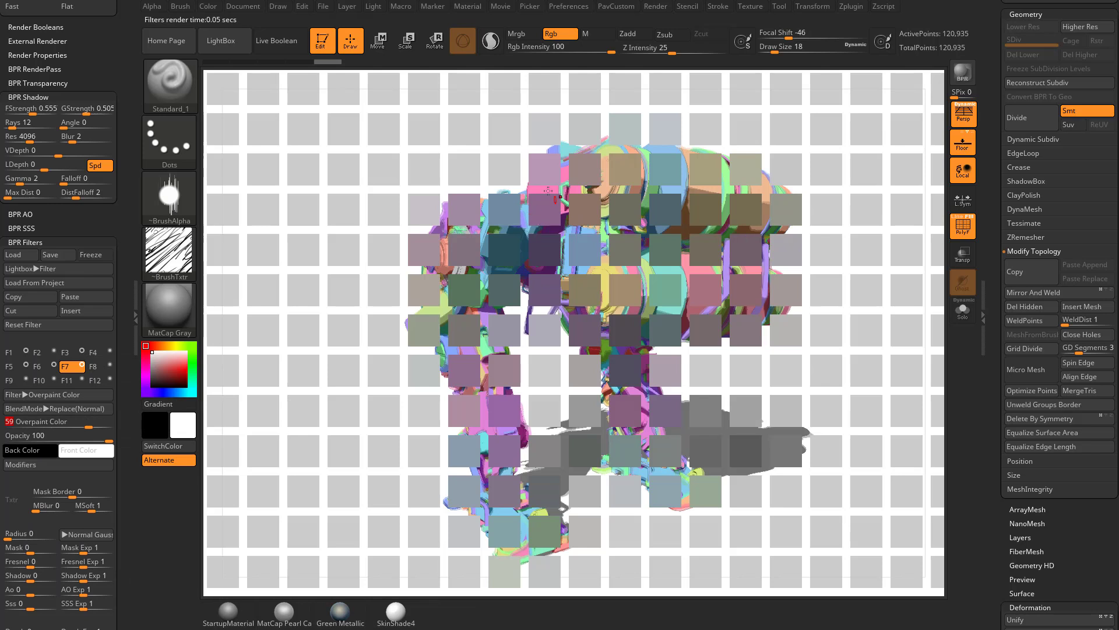
mouse_move(57, 395)
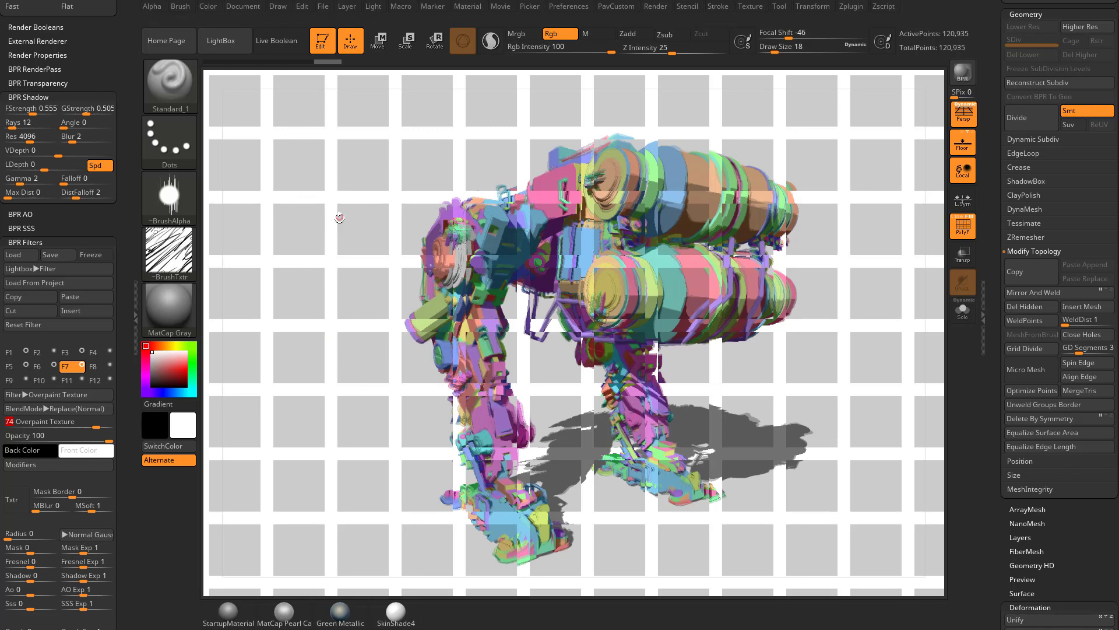
Change filter F7 to Overpaint Texture with strength 74 and re-render with BPR
left_click(21, 465)
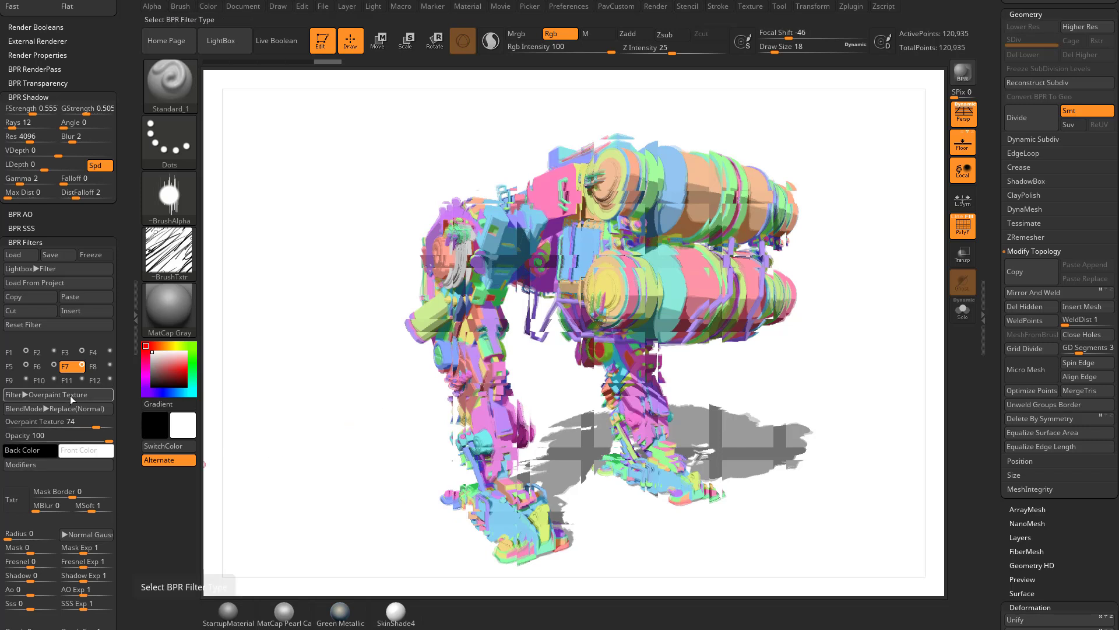
Give F7 Base Orientation 38, Overpaint Texture strength 47, Mask -0.89 and Opacity 76
left_click(25, 465)
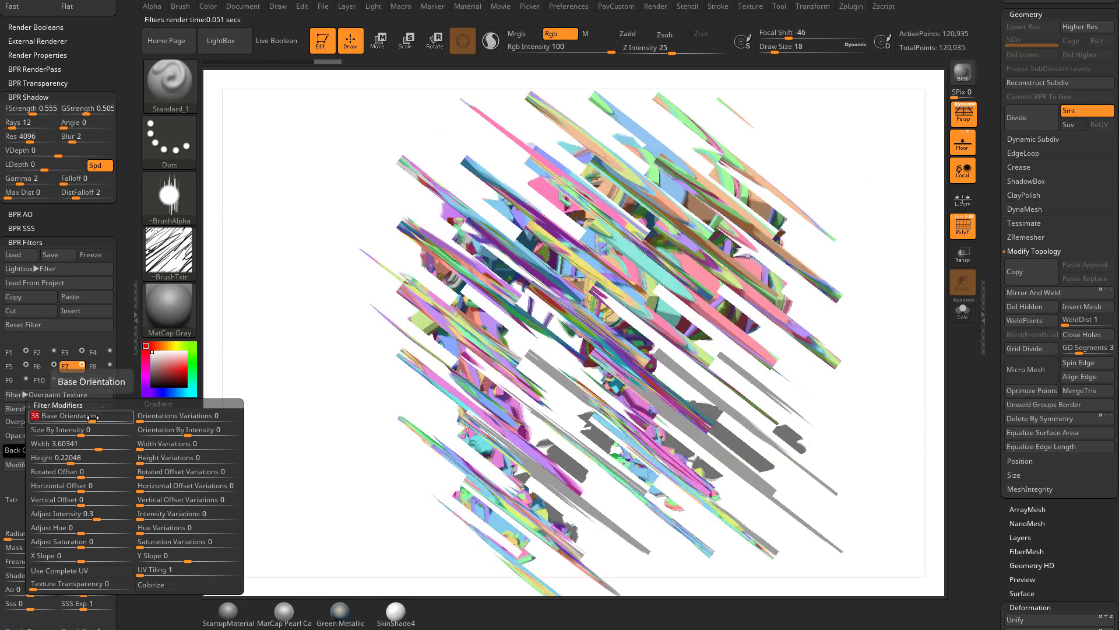
mouse_move(80, 429)
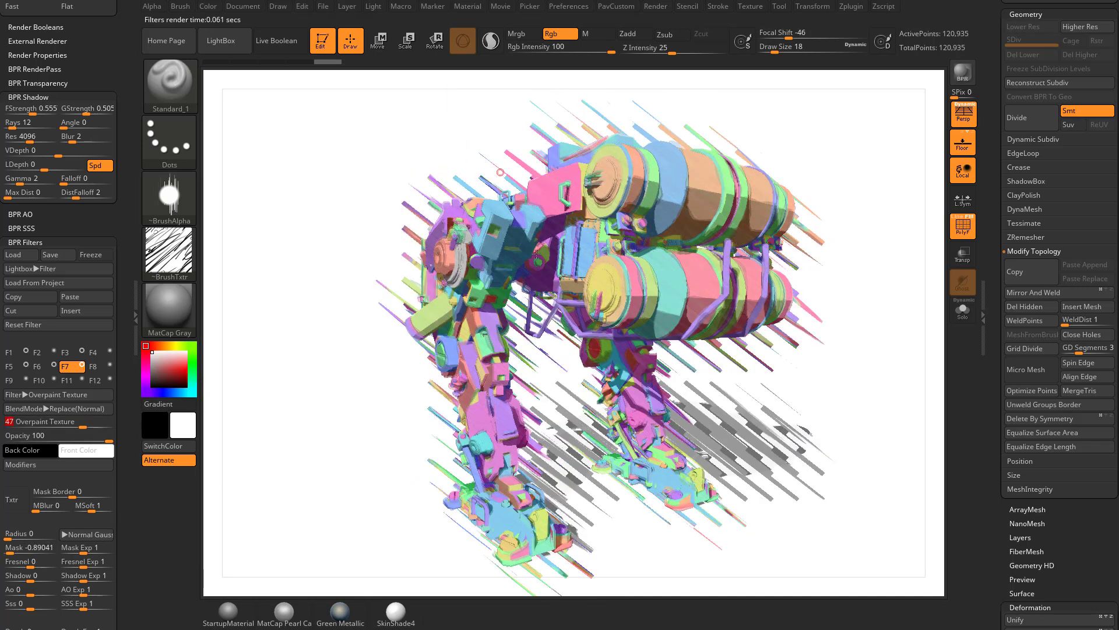
left_click(39, 465)
type("76")
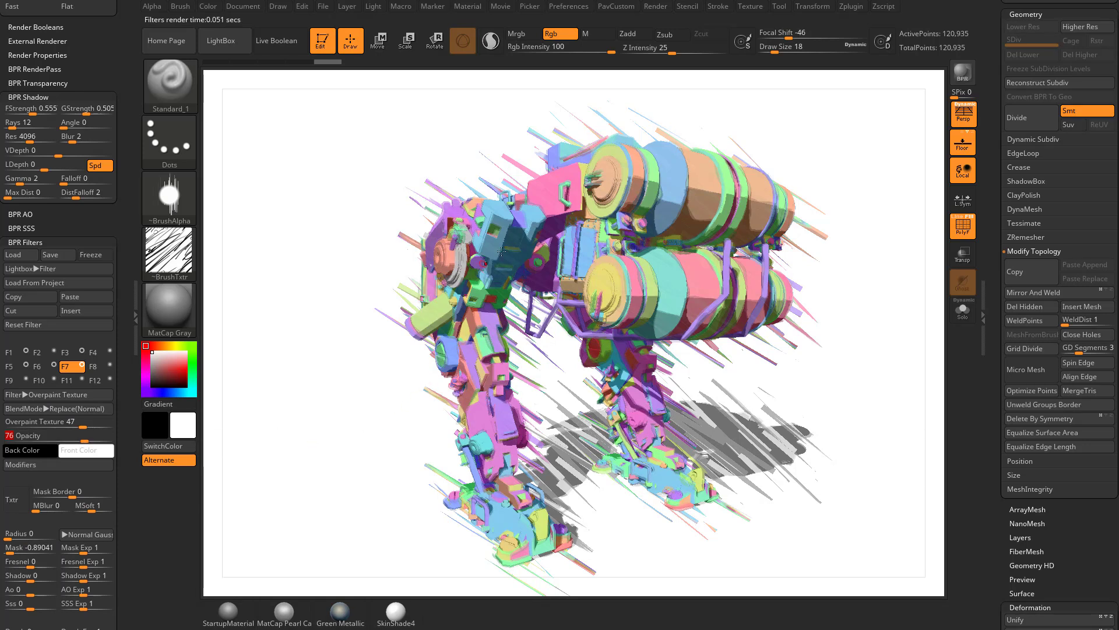
left_click(54, 408)
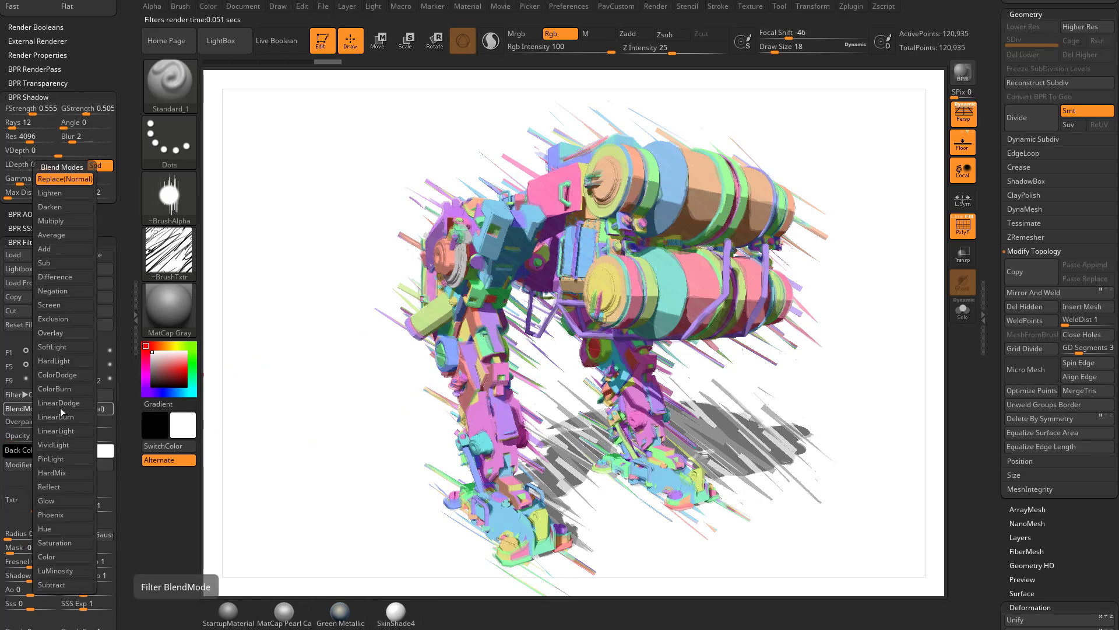
mouse_move(49, 193)
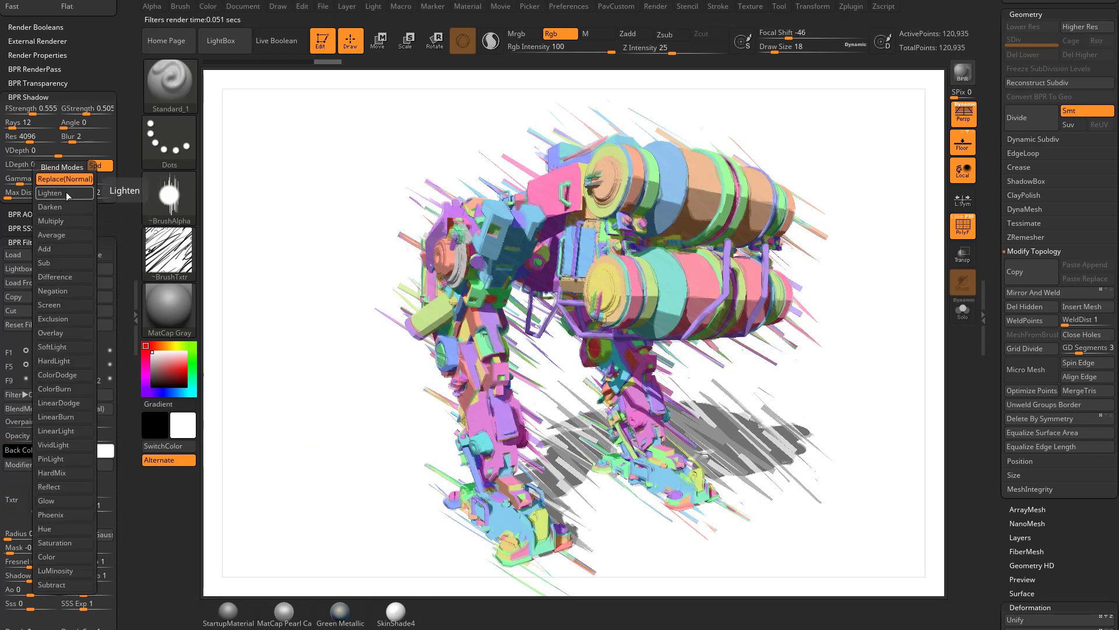
Set the F7 Overpaint Texture filter's BlendMode to Lighten
left_click(50, 193)
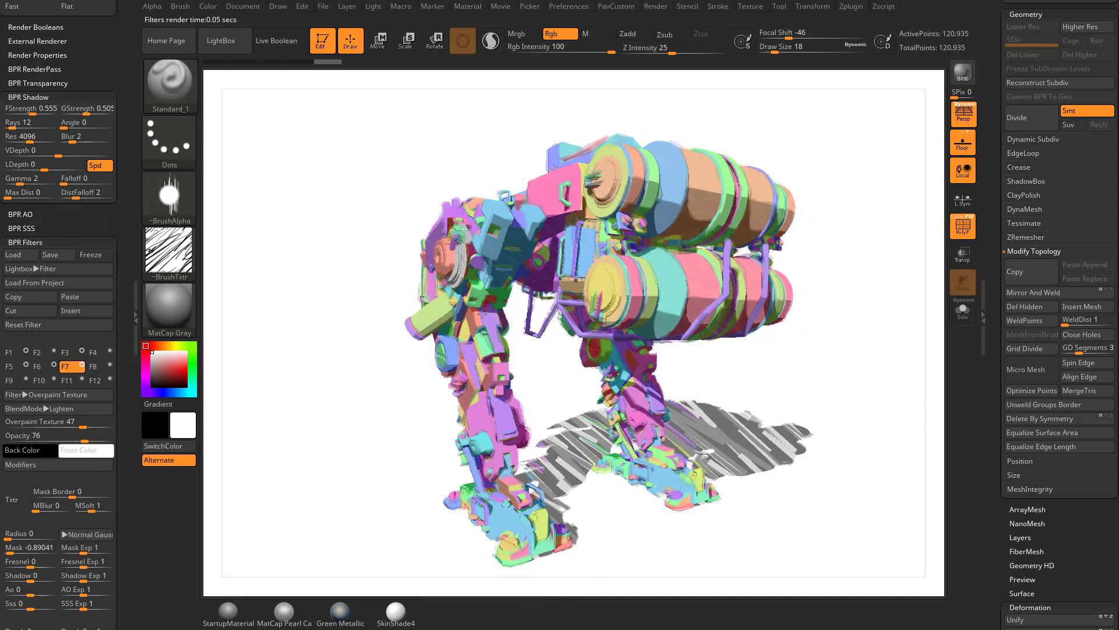
mouse_move(30, 547)
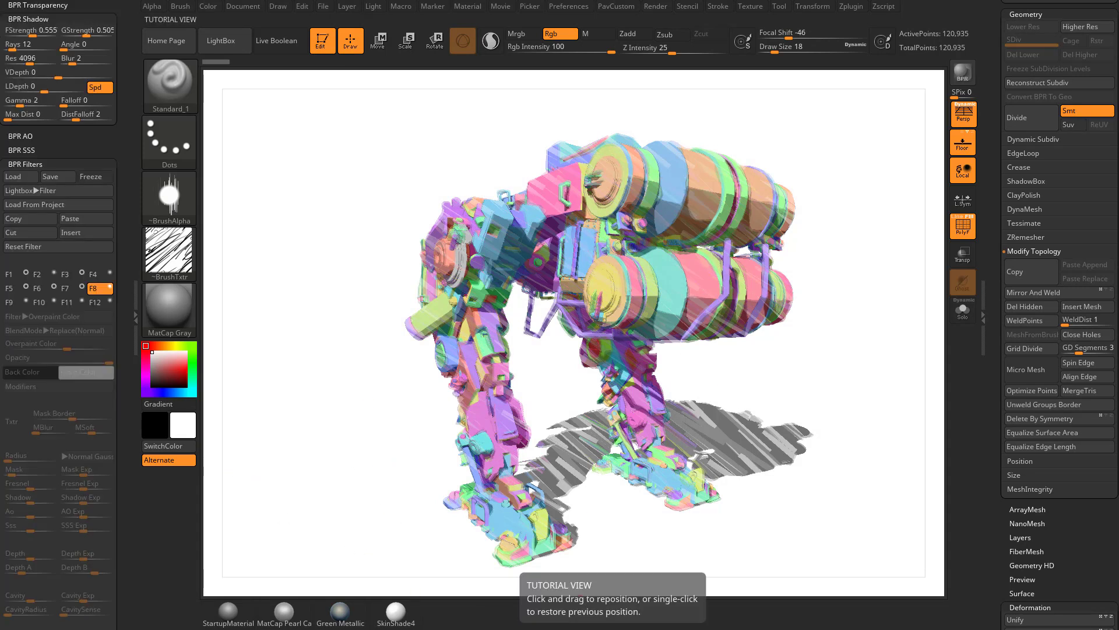
Enable filter F8 as an Overpaint Texture at Opacity 100 with a cellular texture
left_click(64, 289)
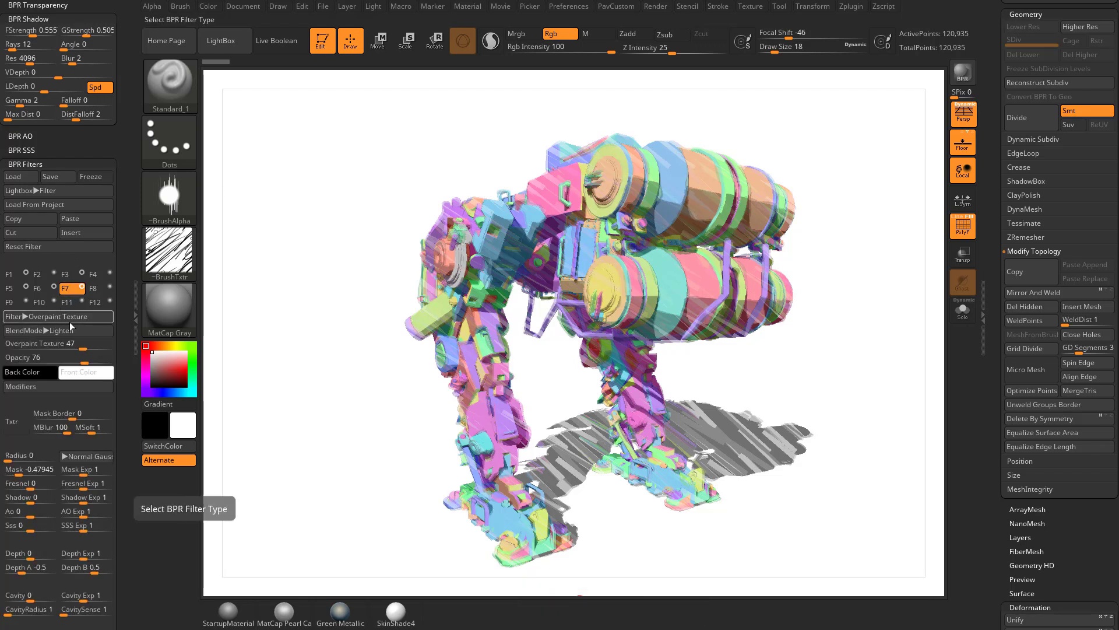
left_click(92, 289)
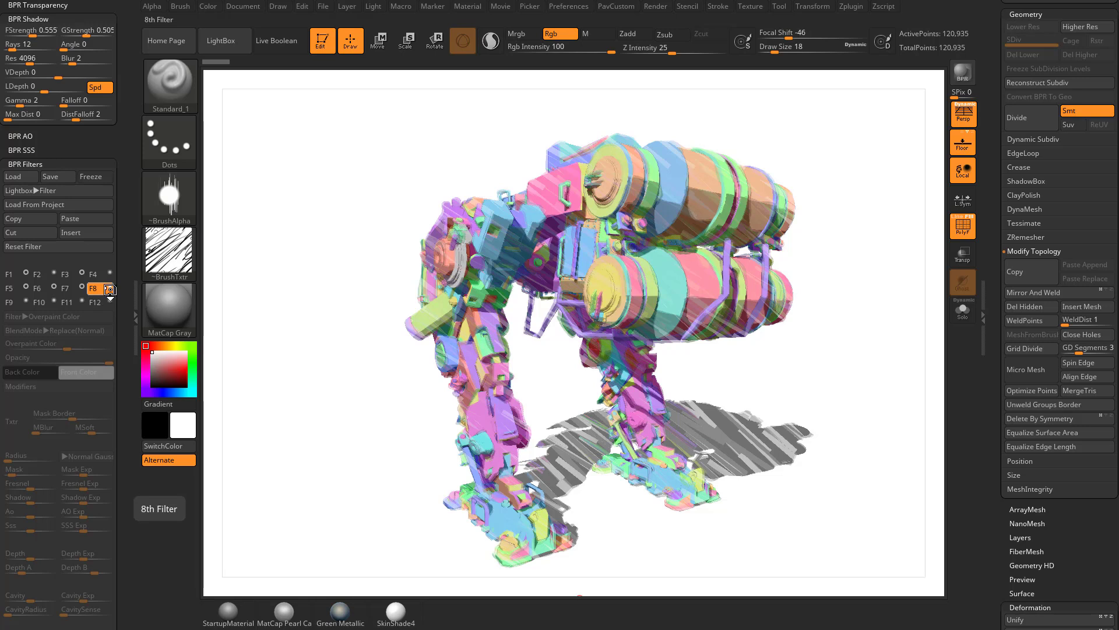
left_click(32, 316)
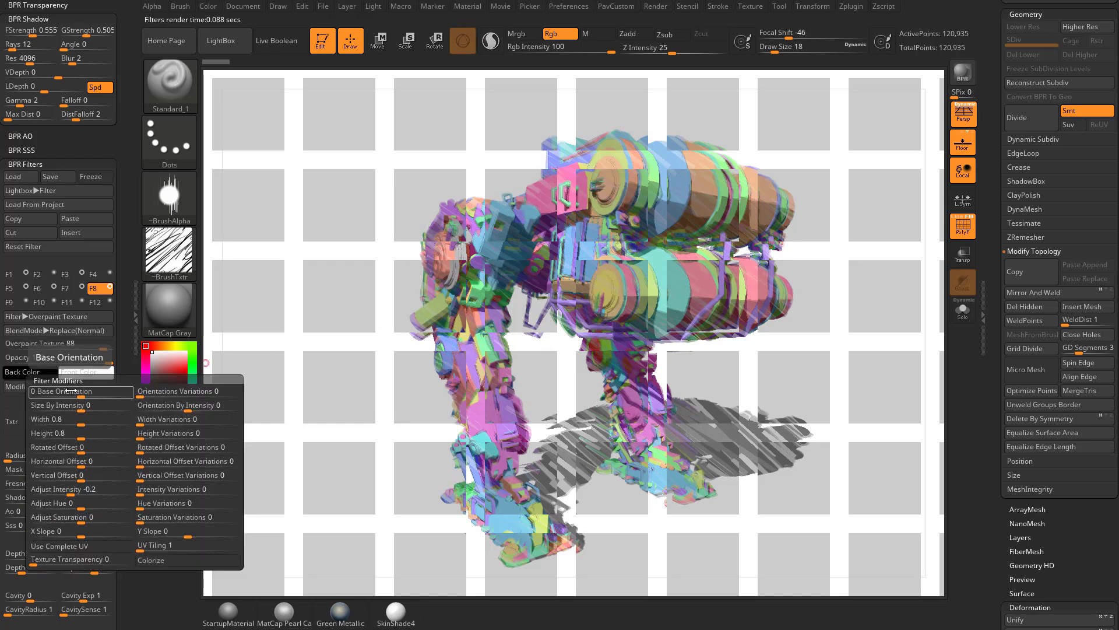
mouse_move(80, 546)
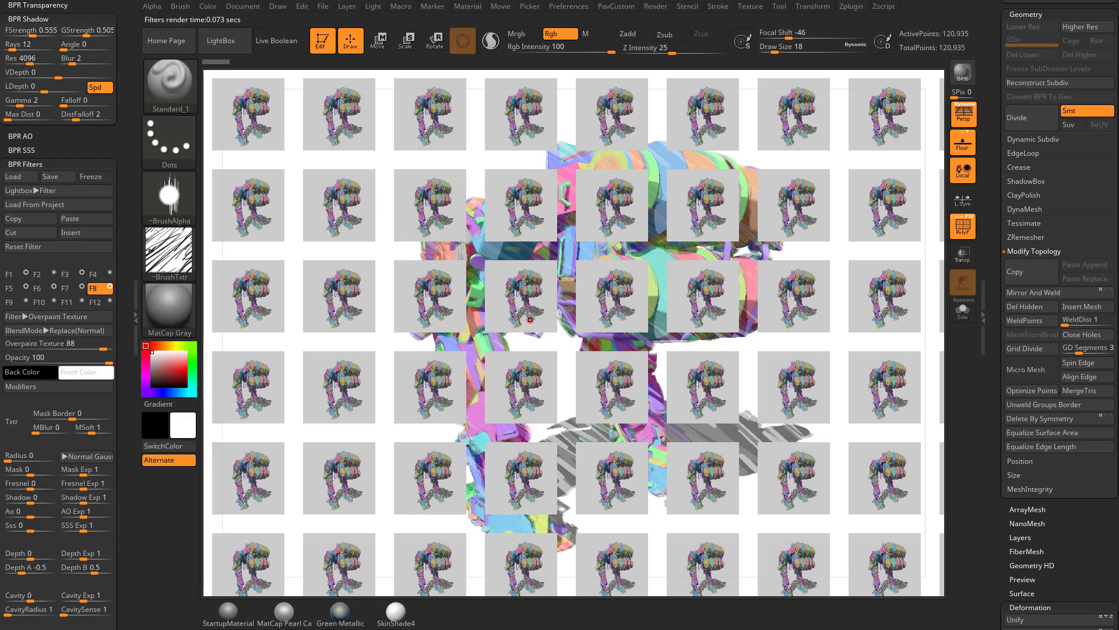
mouse_move(506, 362)
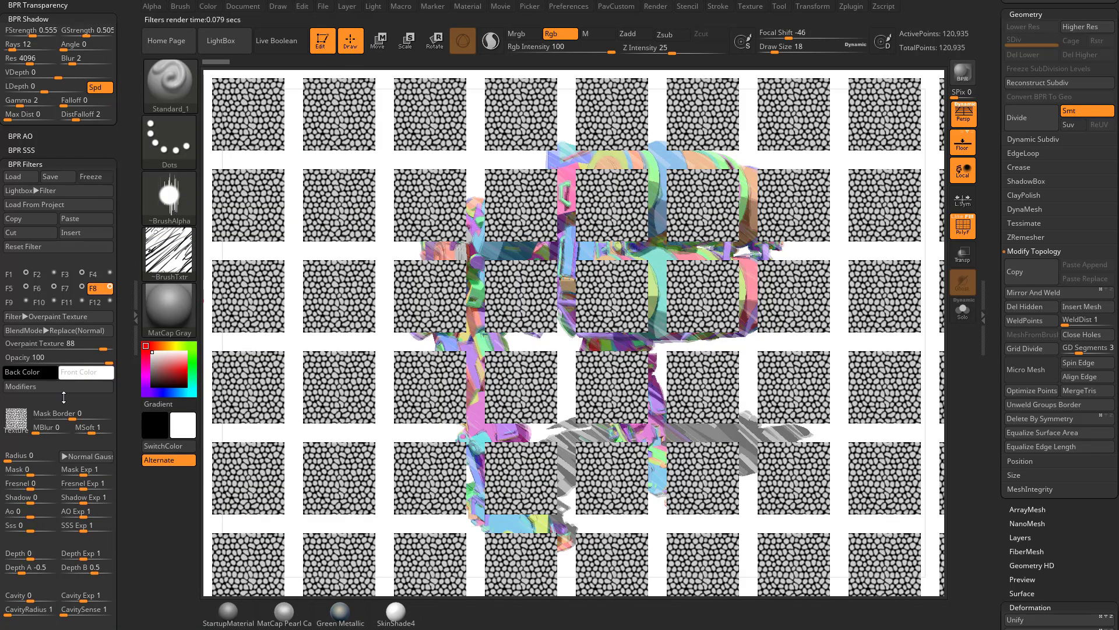
Enable Use Complete UV on F8, enlarge Width/Height, raise Texture Transparency, lower strength and Mask
left_click(31, 386)
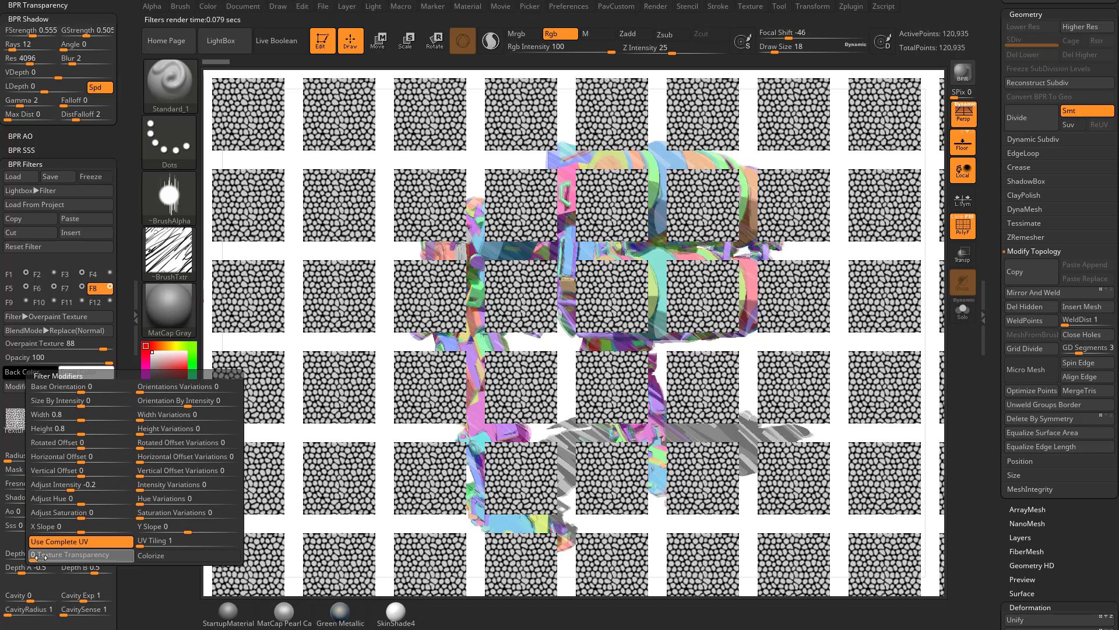
left_click(68, 554)
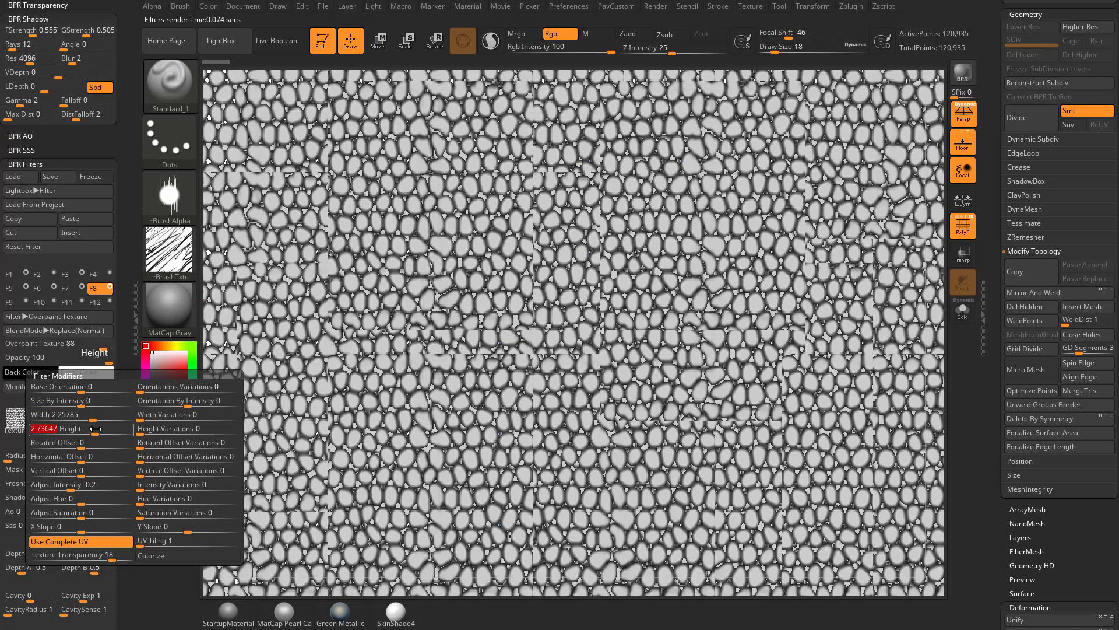
mouse_move(80, 386)
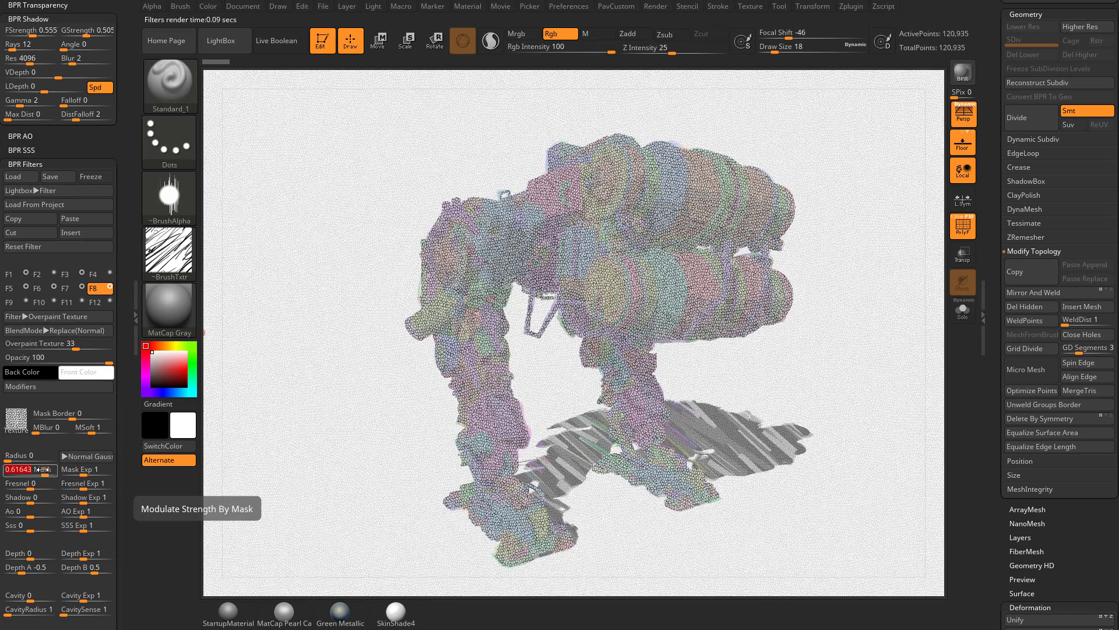
Overlay the F8 filter at higher strength with varied orientations and a white disc texture
left_click(77, 331)
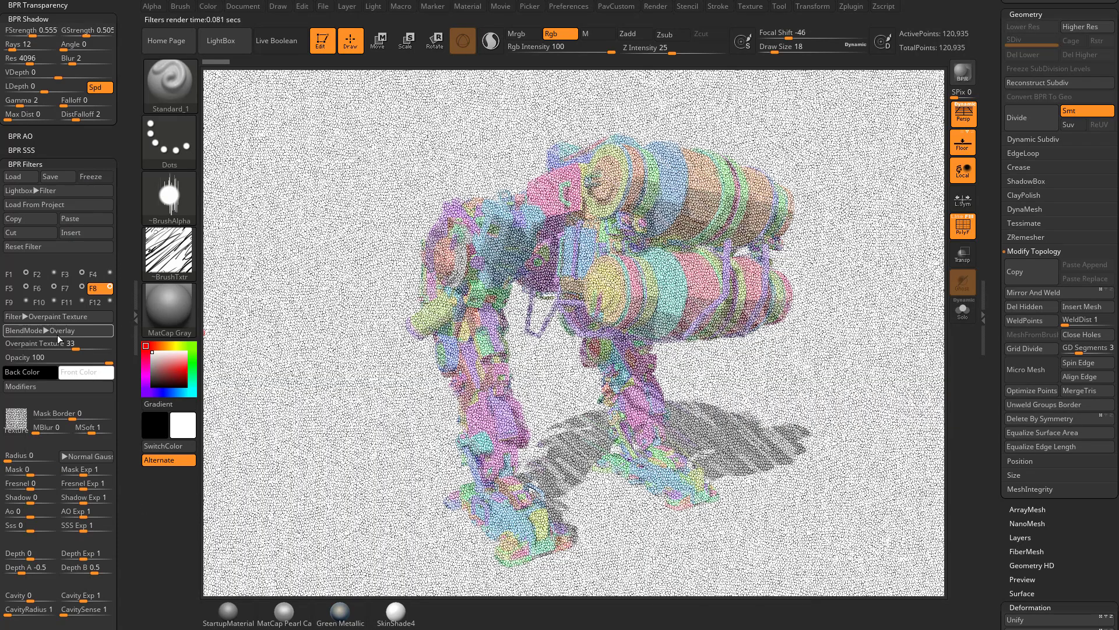
mouse_move(28, 456)
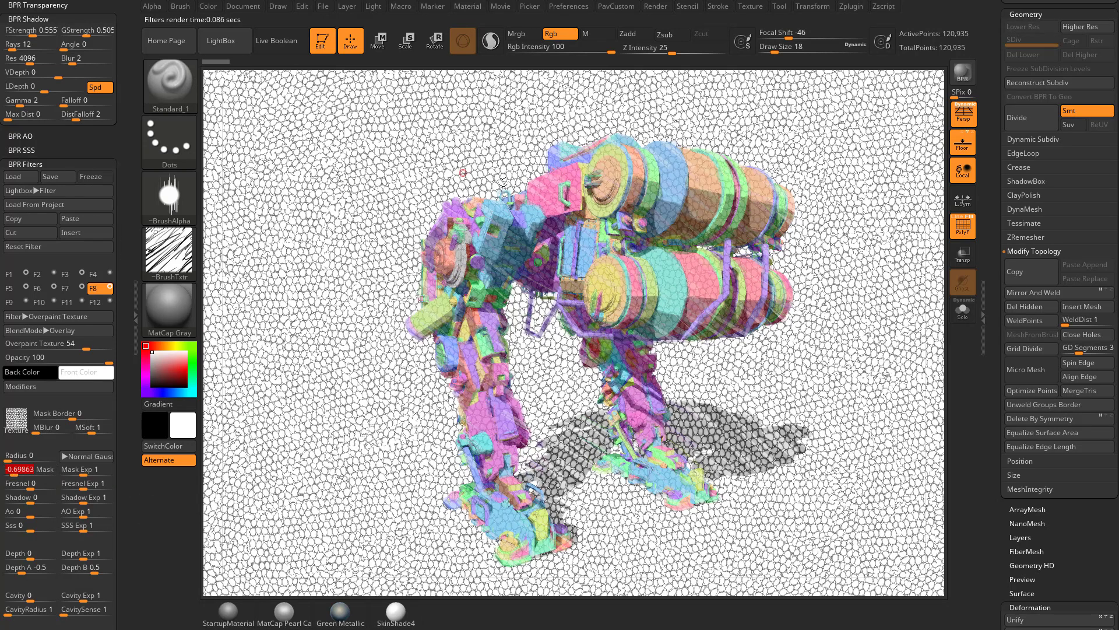
mouse_move(323, 397)
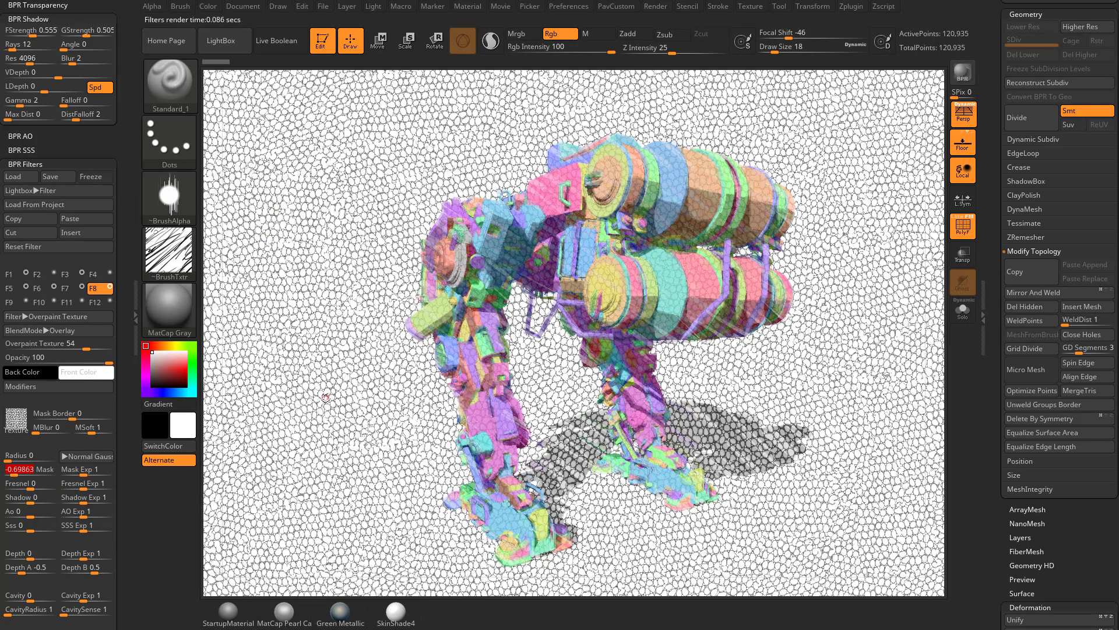
left_click(31, 386)
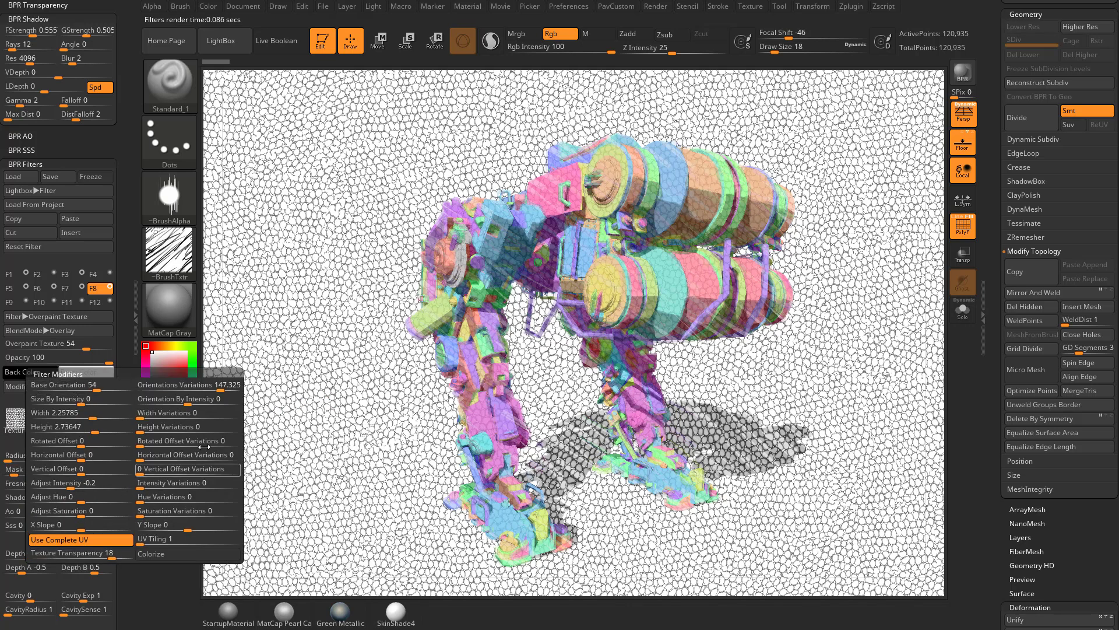
mouse_move(57, 468)
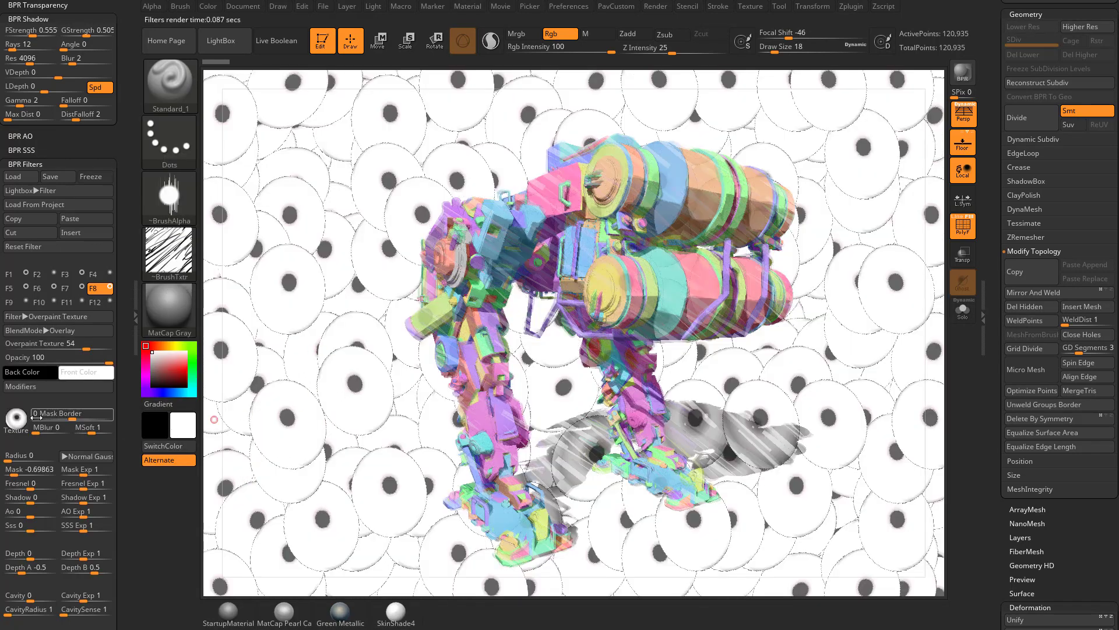
Swap the star texture for a swirl, blend Replace(Normal) at strength -54, and check Modifiers
left_click(15, 420)
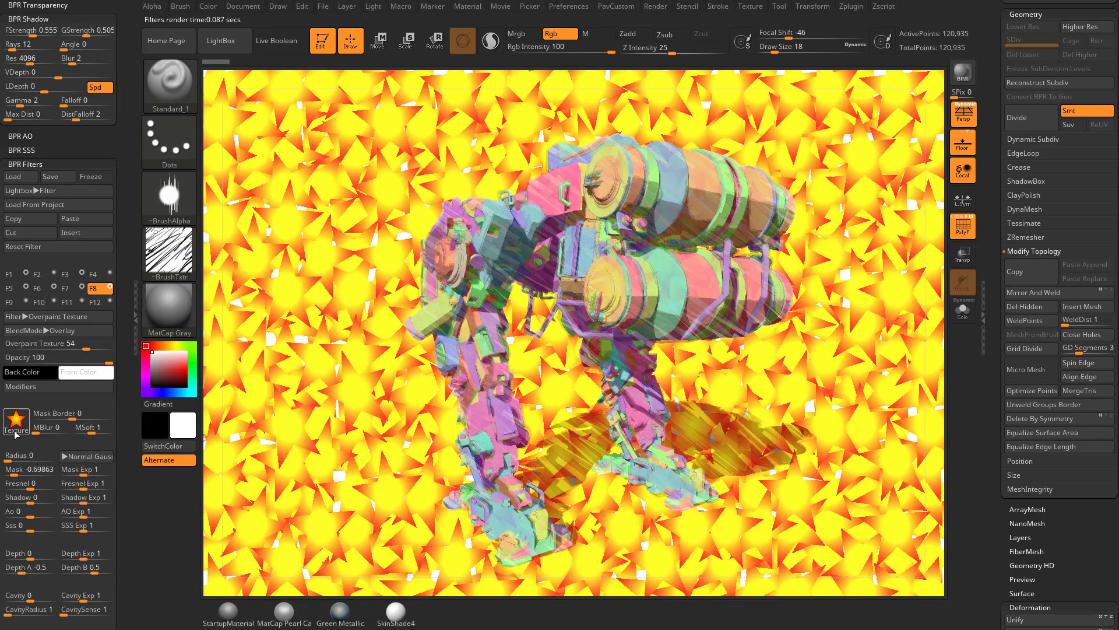
left_click(30, 386)
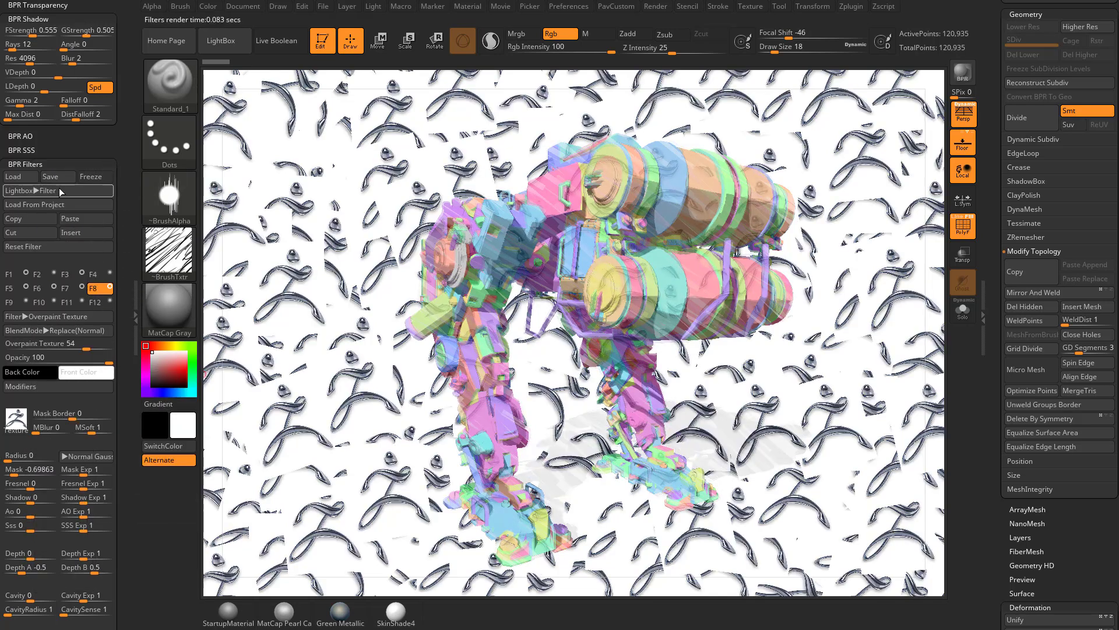
left_click(32, 386)
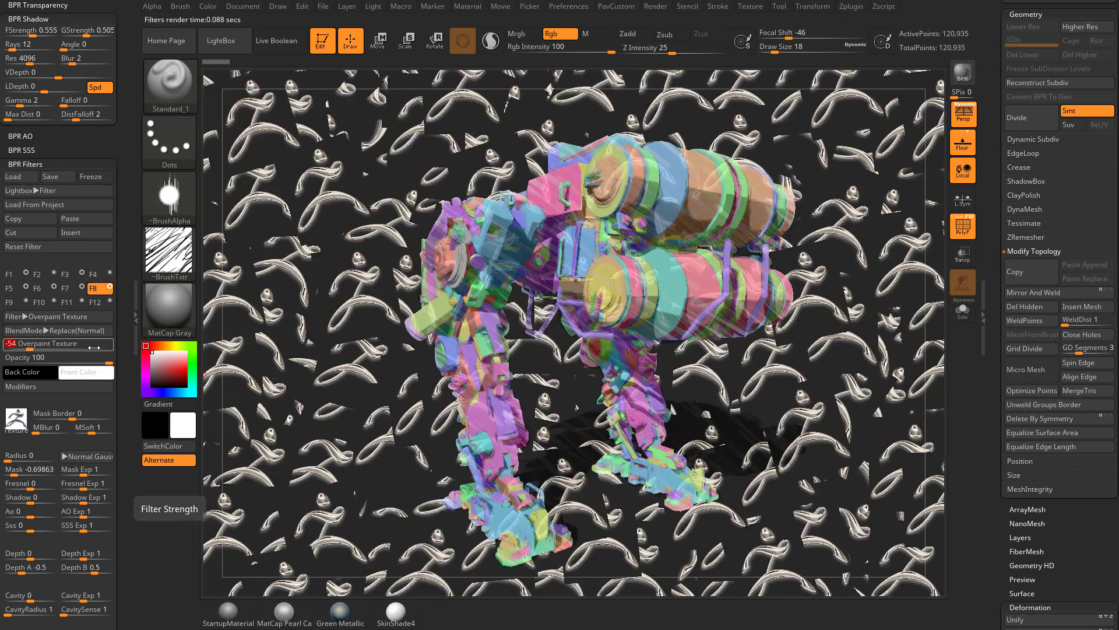
left_click(33, 386)
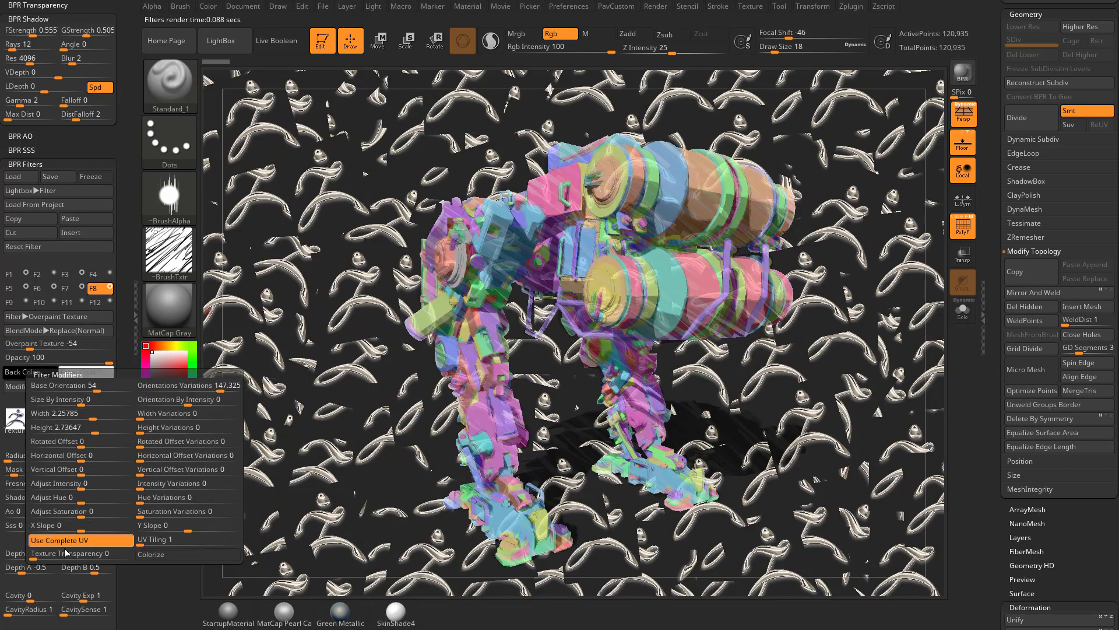